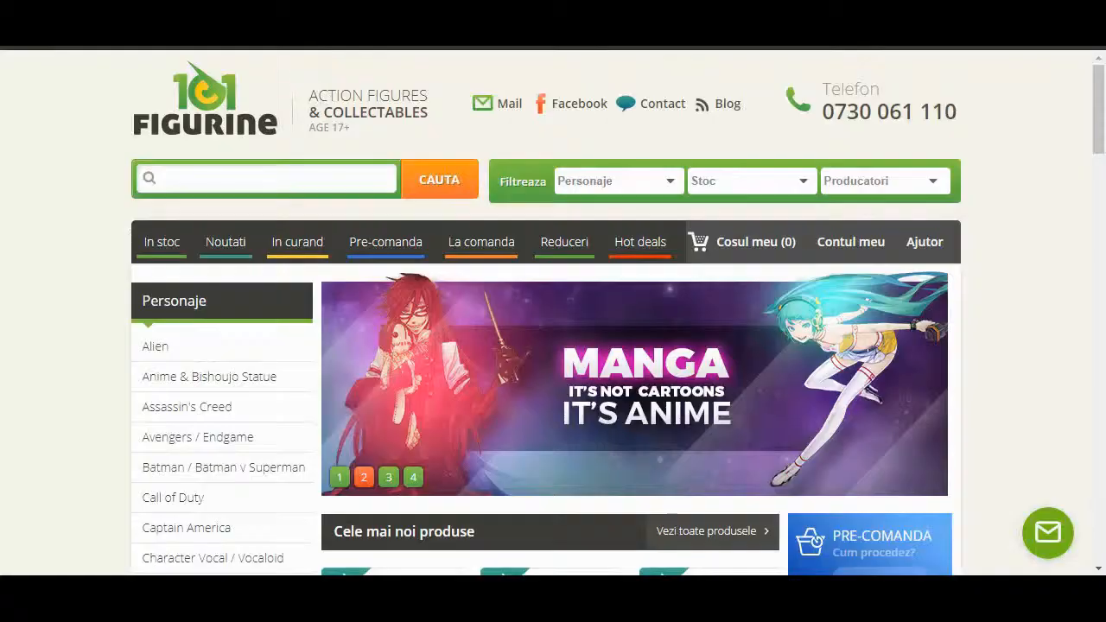
pyautogui.scroll(-3)
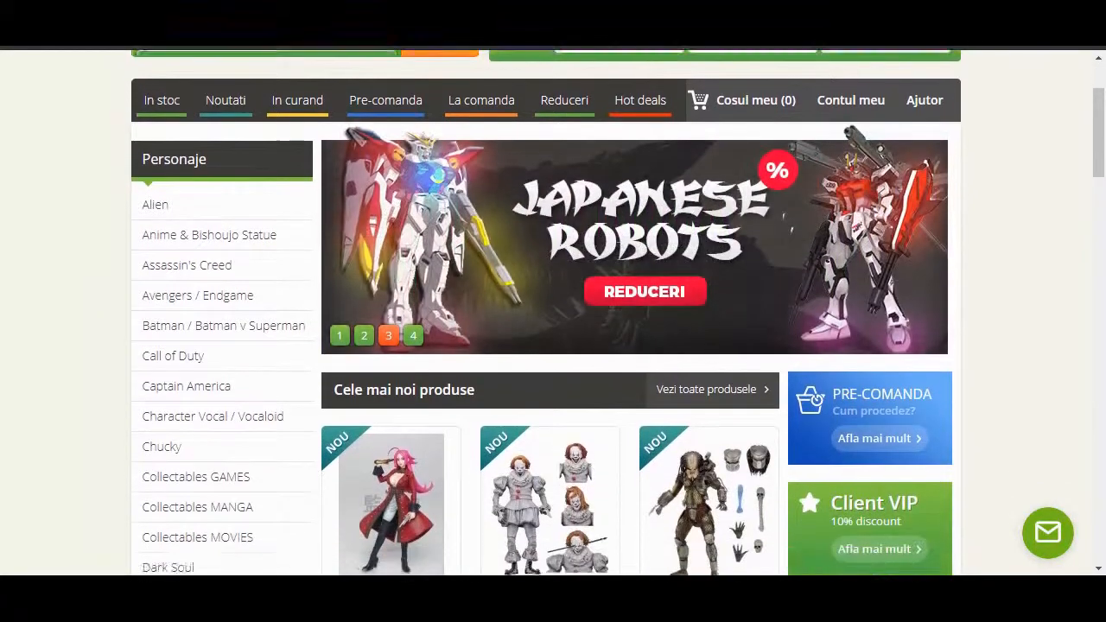
pyautogui.scroll(-3)
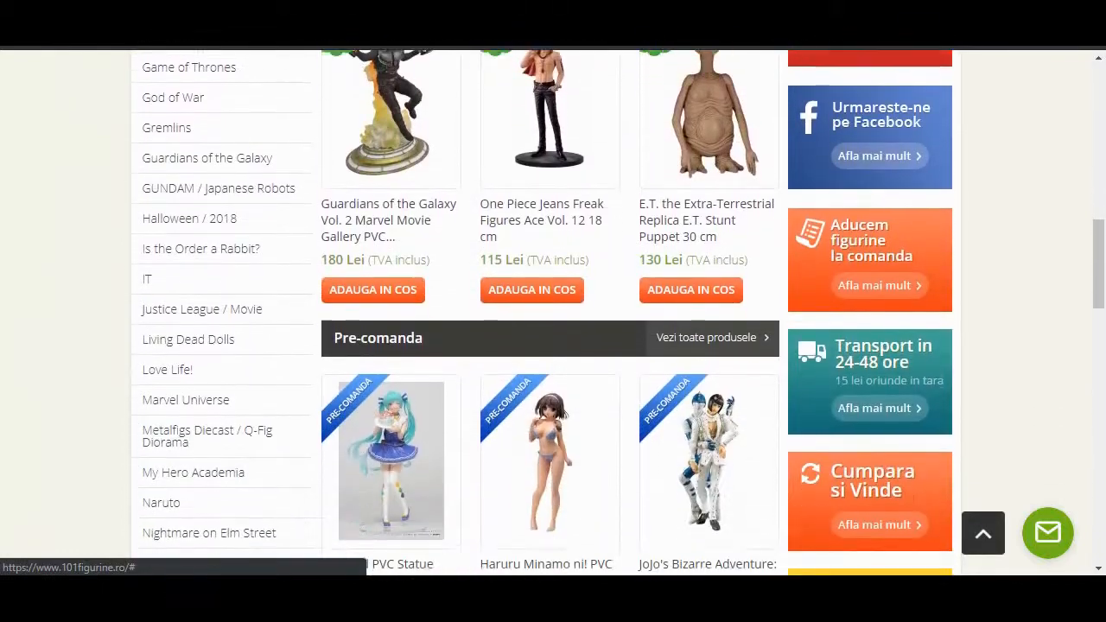
pyautogui.scroll(-3)
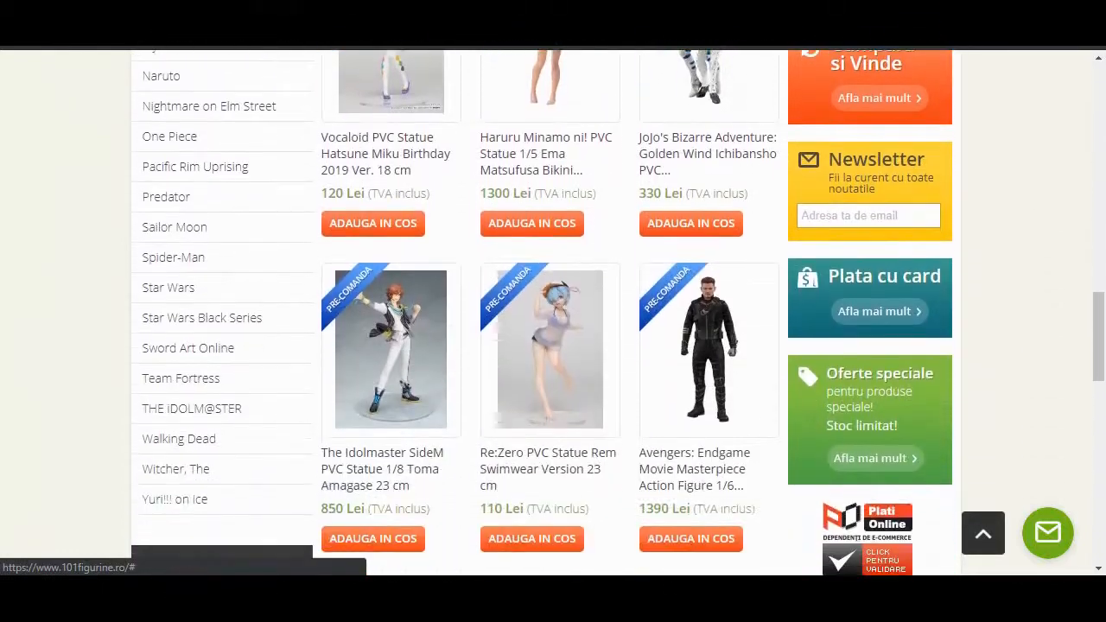